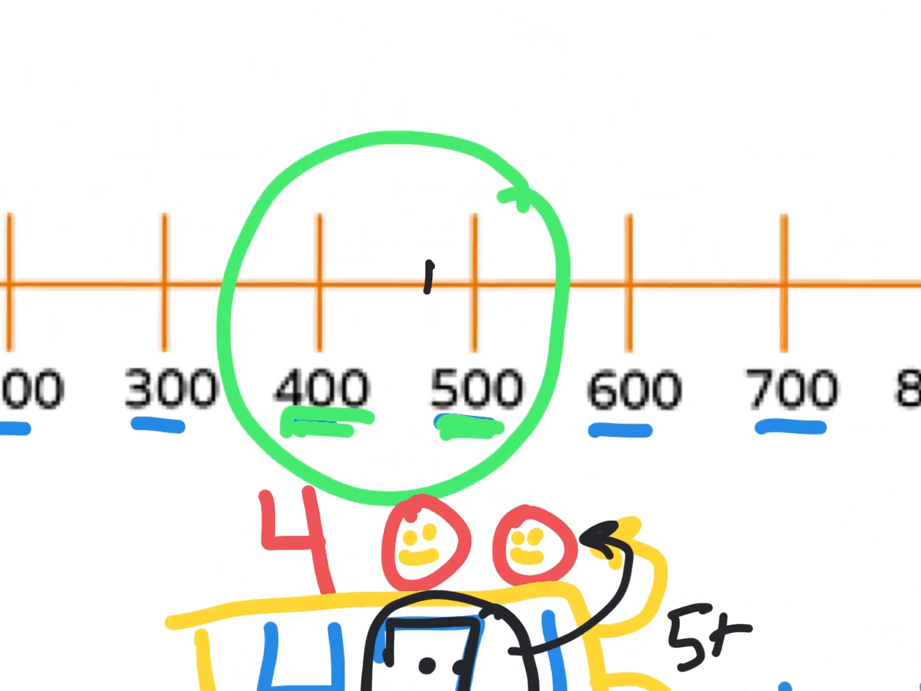
# - Write 471 above the tick mark between the circled 400 and 500
pyautogui.write('471')
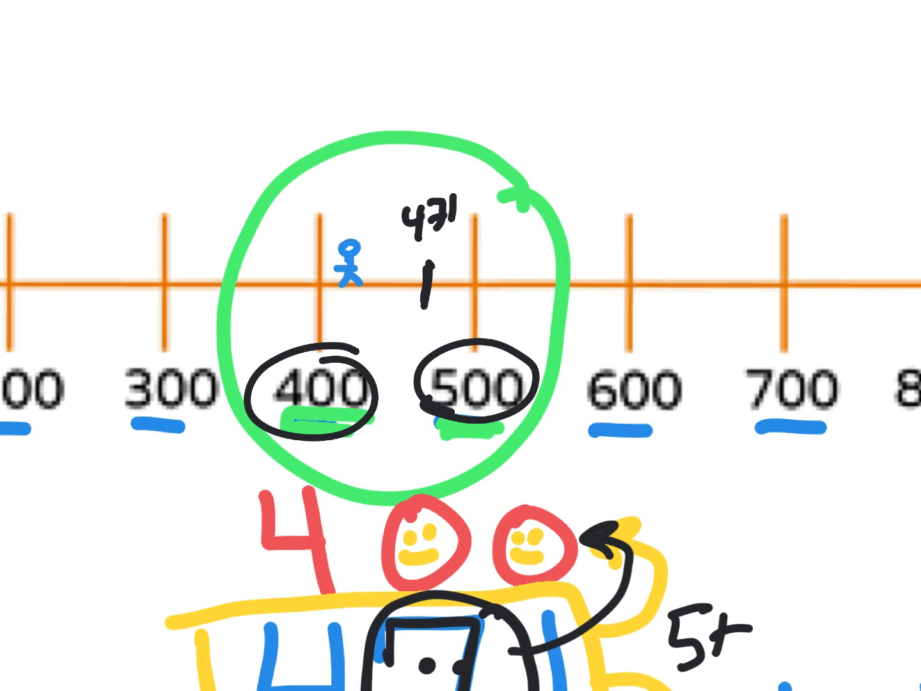
# - Draw a blue wavy trail from 400 with an arrowhead pointing to 500
pyautogui.moveTo(320, 294); pyautogui.dragTo(486, 329)
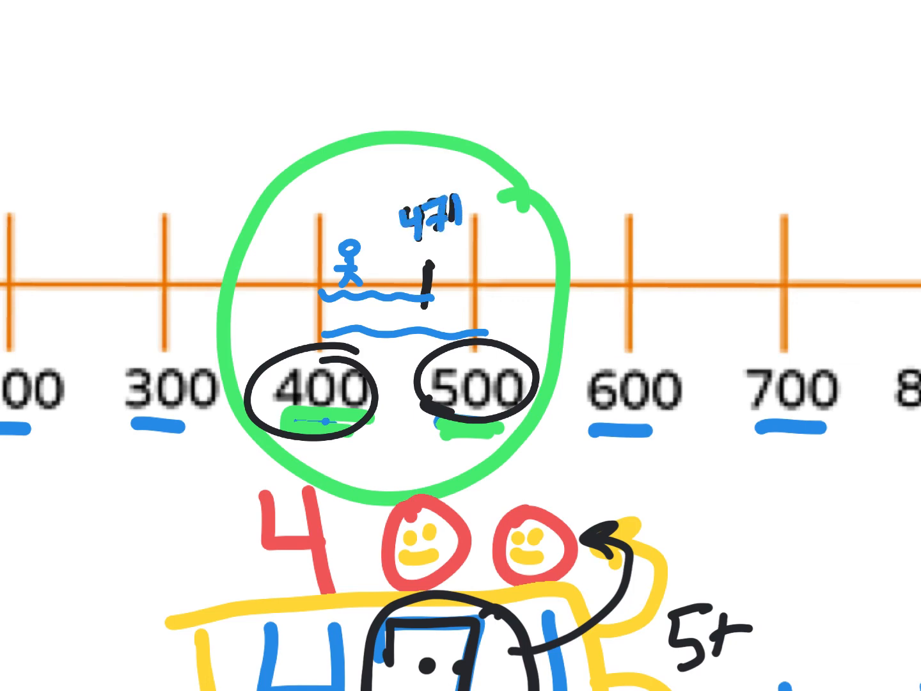
pyautogui.moveTo(435, 291); pyautogui.dragTo(476, 291)
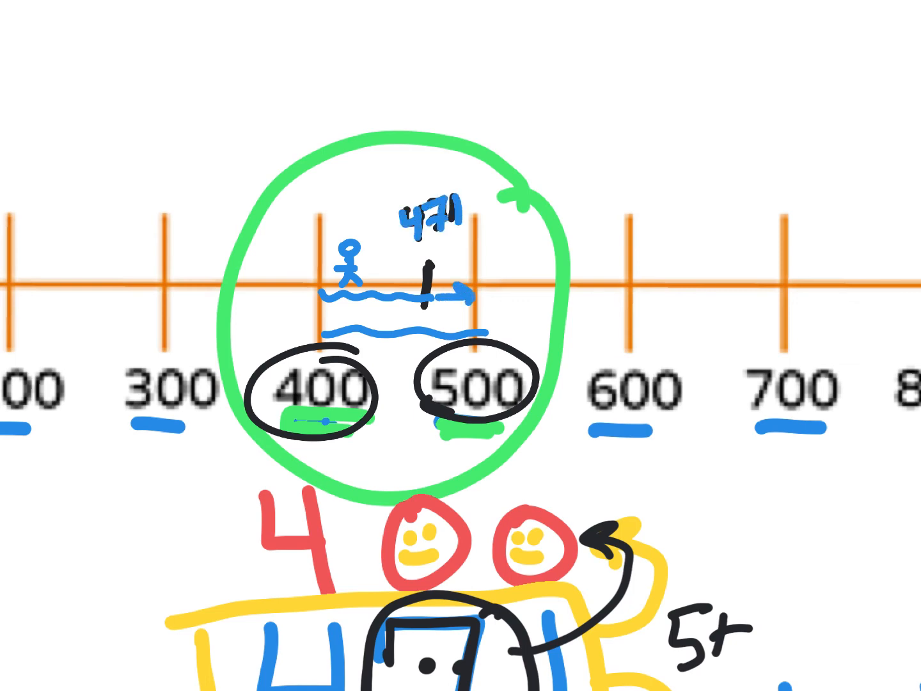